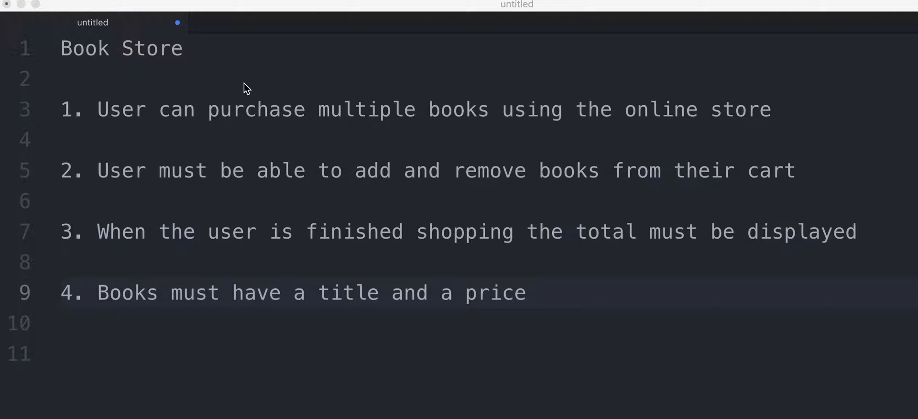
mouse_move(221, 120)
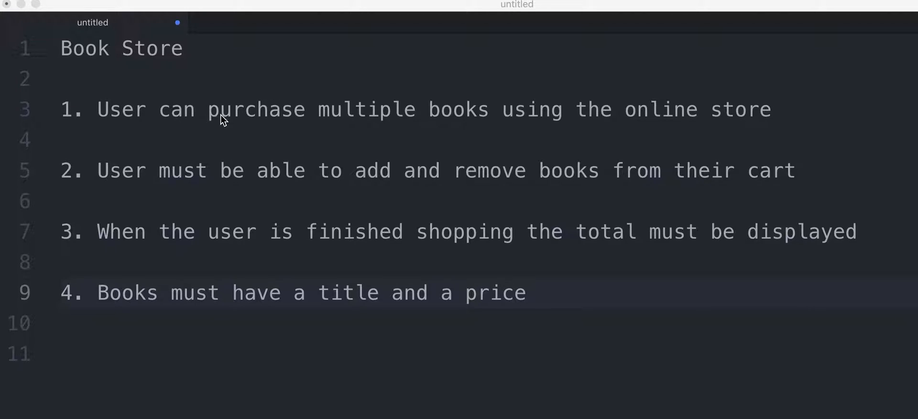
mouse_move(516, 128)
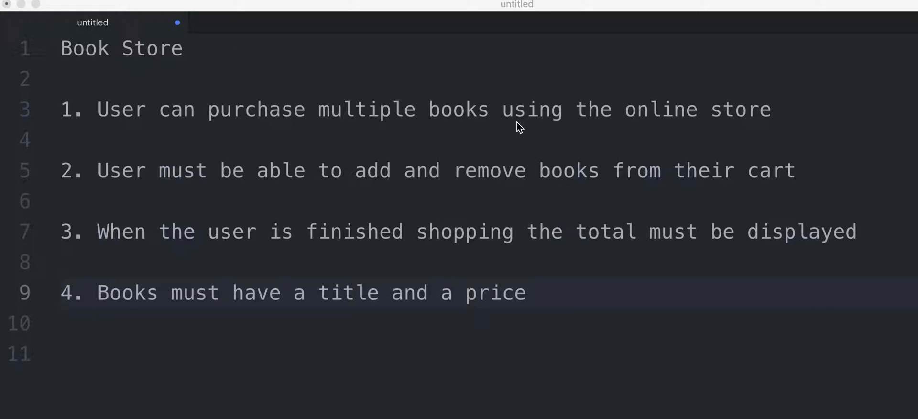
mouse_move(294, 163)
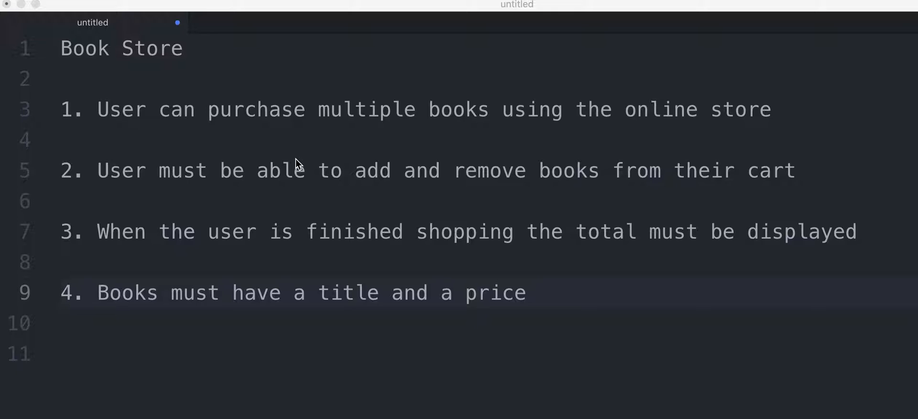
mouse_move(442, 198)
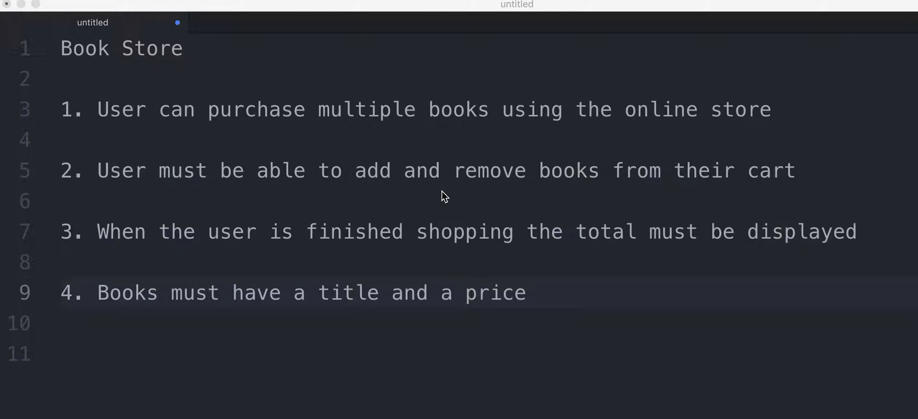
mouse_move(165, 198)
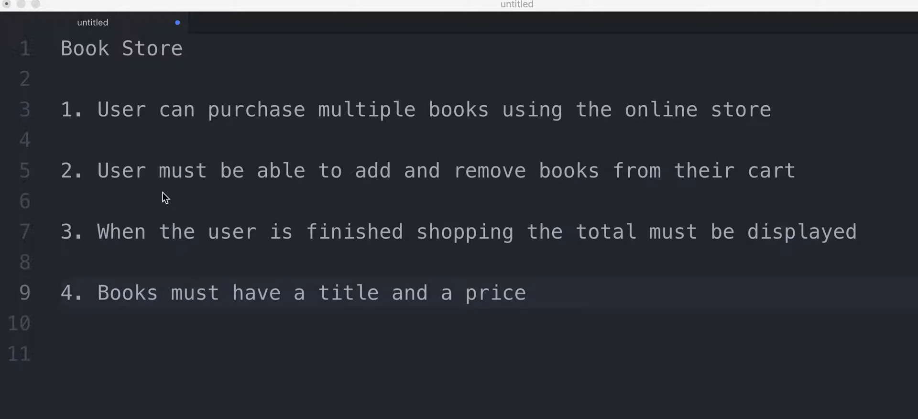
mouse_move(570, 194)
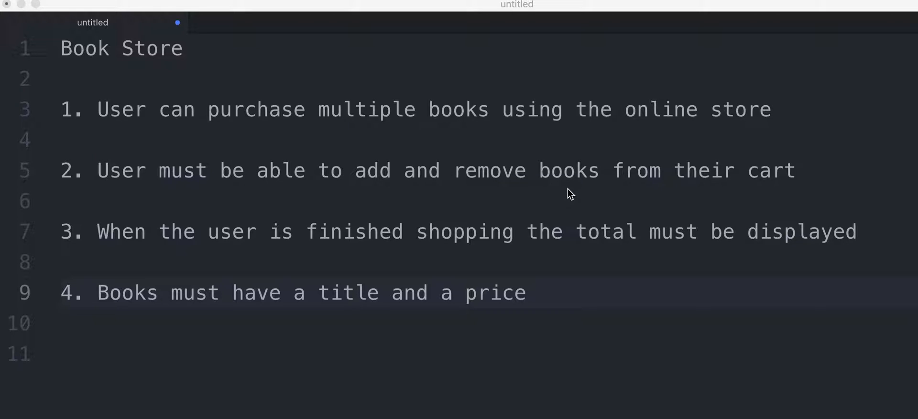
mouse_move(774, 191)
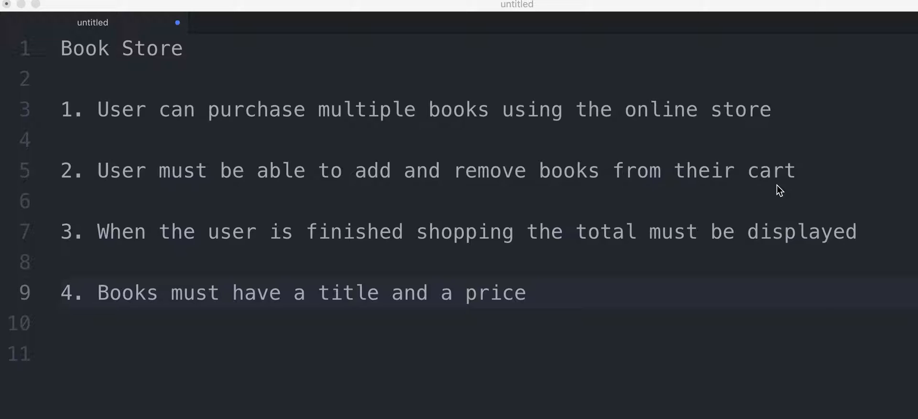
mouse_move(214, 122)
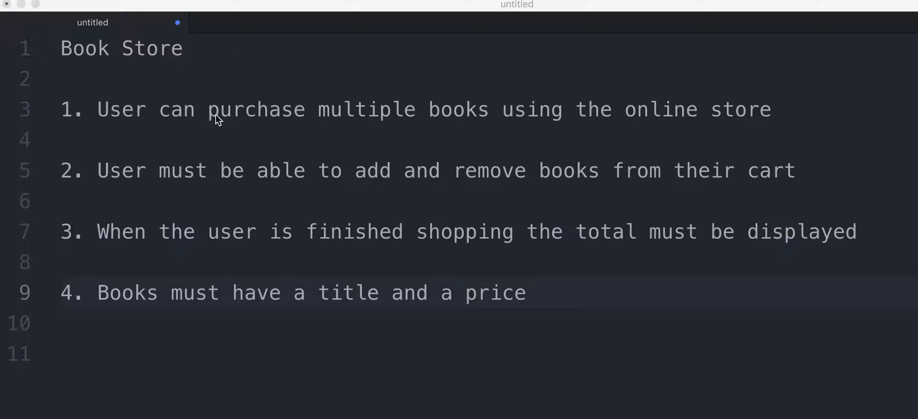
mouse_move(119, 176)
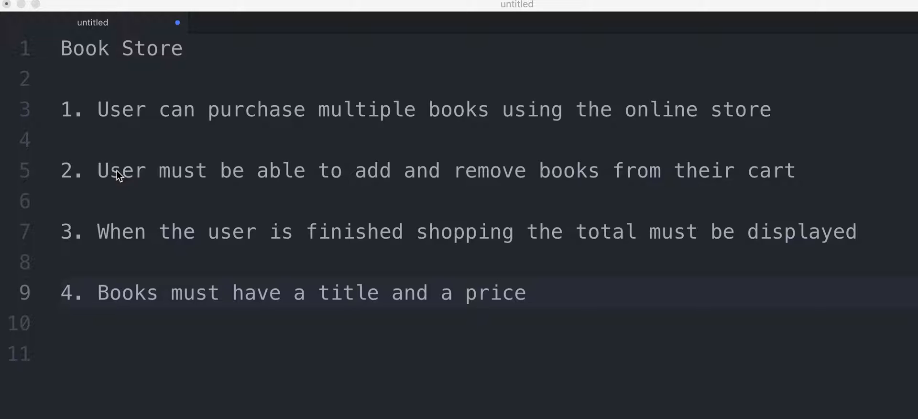
mouse_move(130, 180)
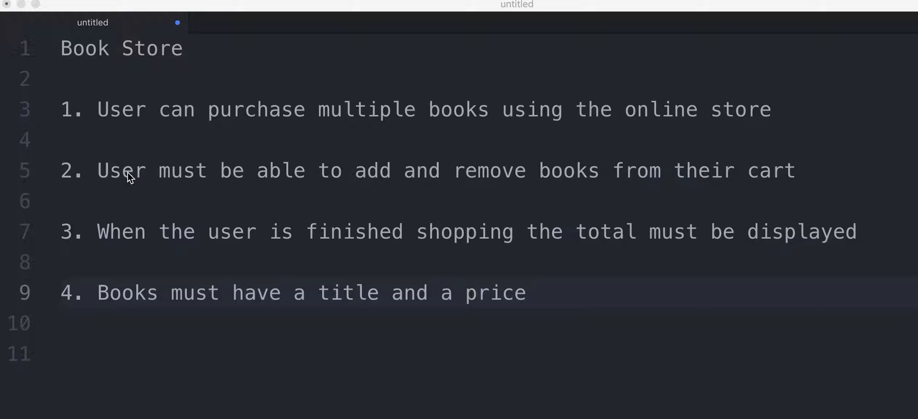
mouse_move(533, 117)
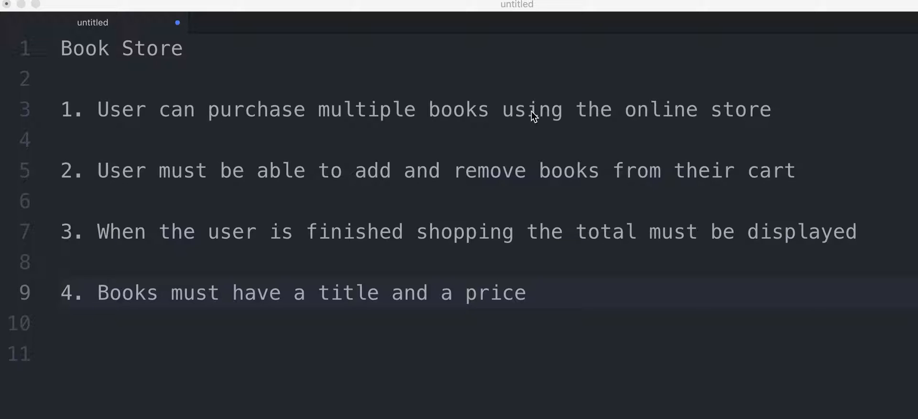
mouse_move(454, 242)
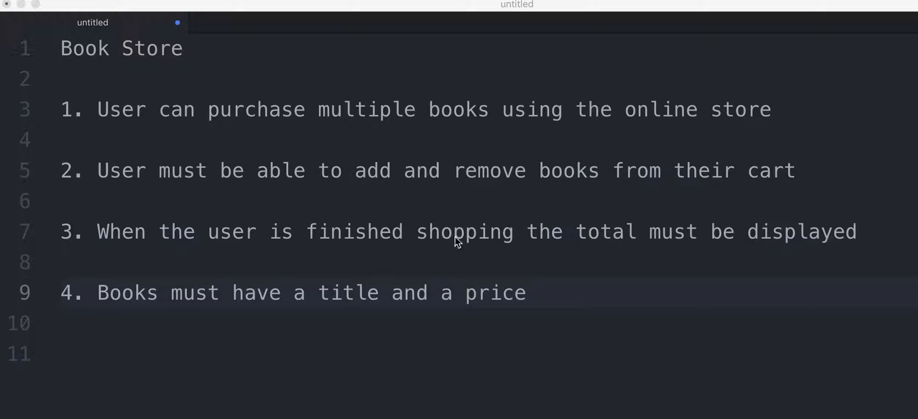
click(525, 292)
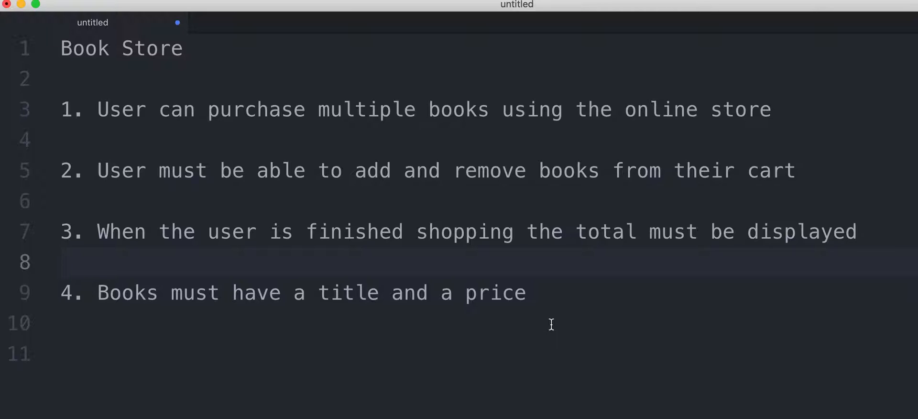
click(62, 263)
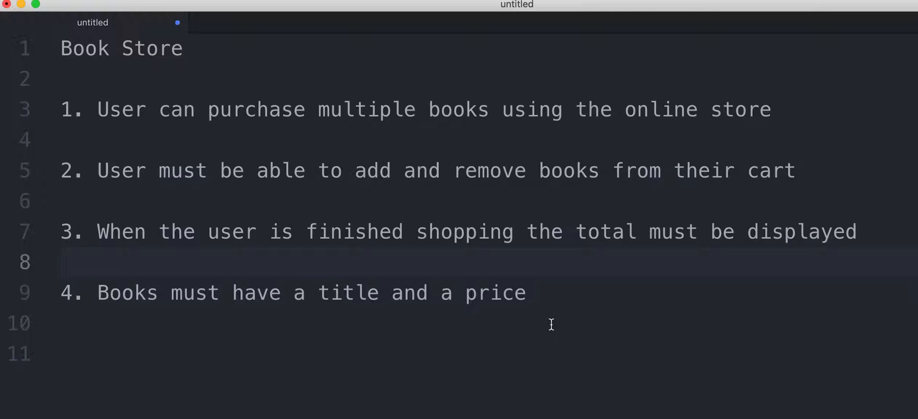
click(61, 262)
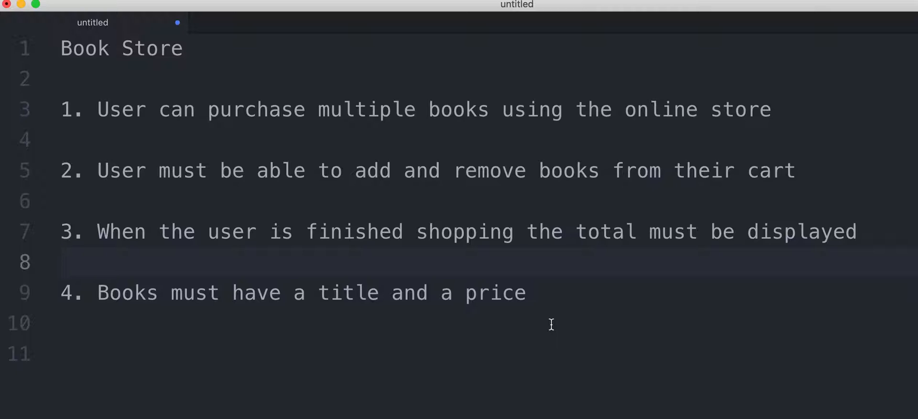
click(62, 263)
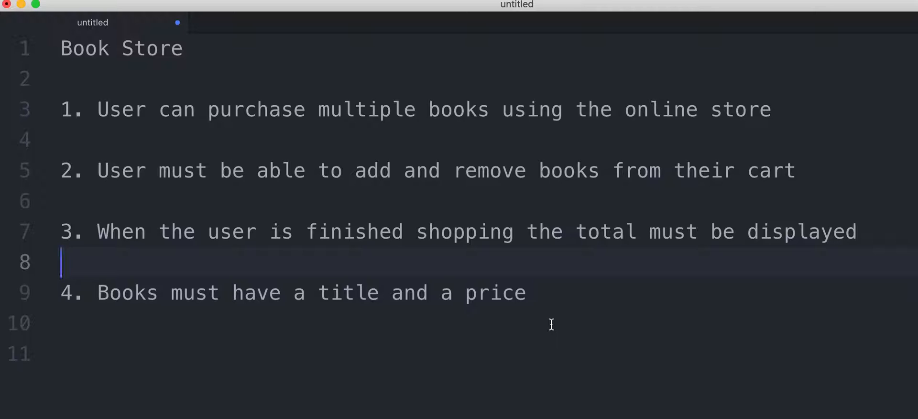